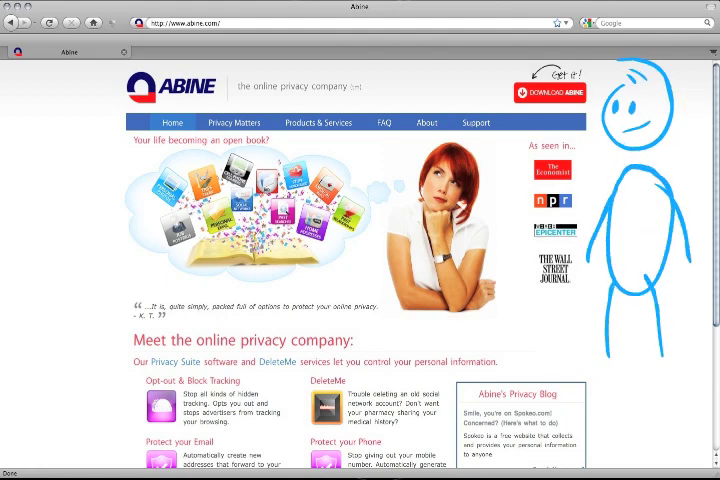
Download the Abine add-on and approve its installation, leaving Firefox awaiting a restart.
click(550, 92)
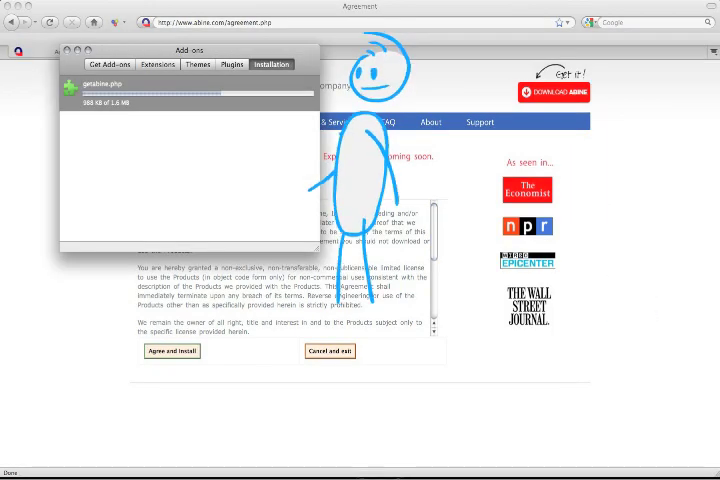
click(171, 351)
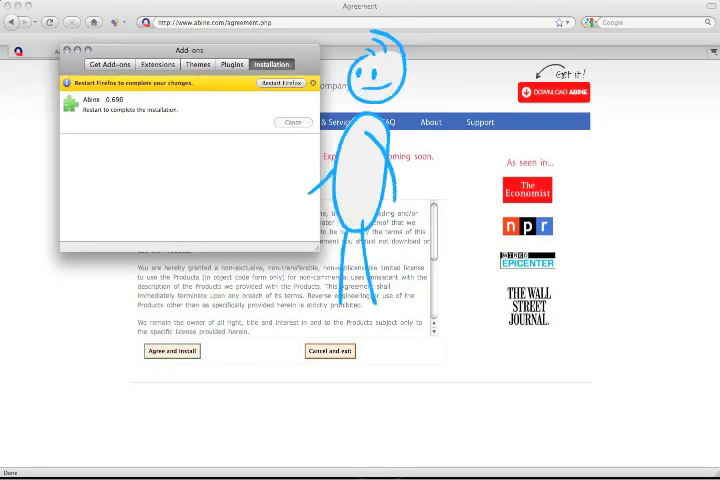